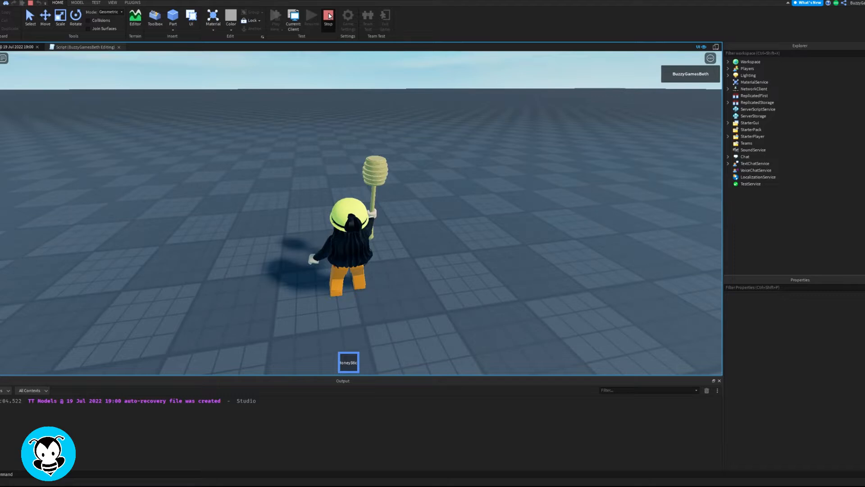
- Stop the playtest to return to editing the script
left_click(327, 15)
type("local honey")
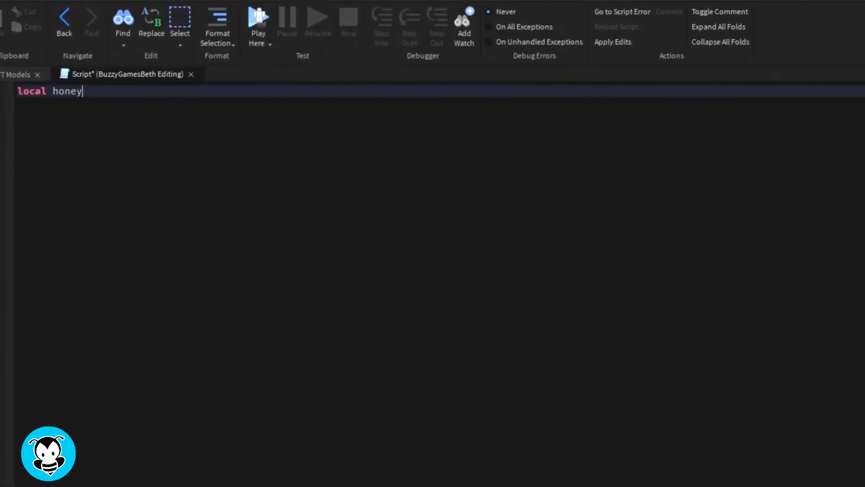
- Reference HoneyStick in ServerStorage, connect a PlayerAdded handler, and create a leaderstats instance
type("stick = game.ServerStorage.HoneyStick")
type("game.Players.PlayerAdded")
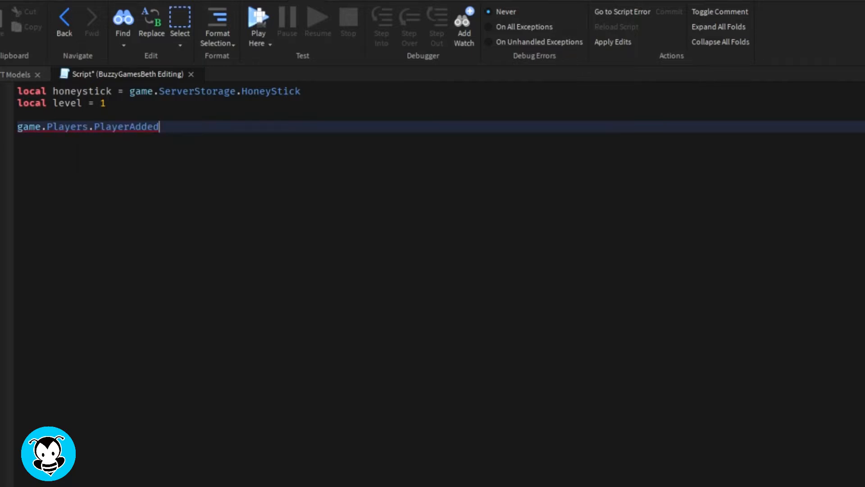
type(":Connect(function(plr")
type("local leaderst")
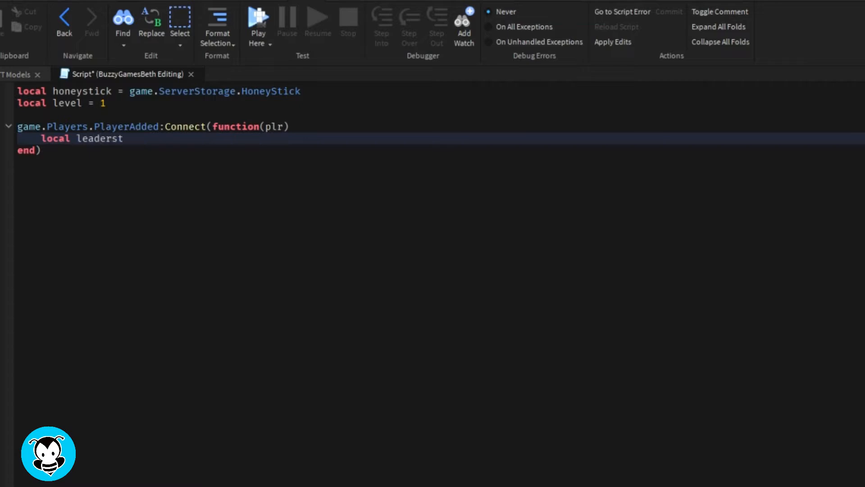
type("ats = instance.new(\"Folder")
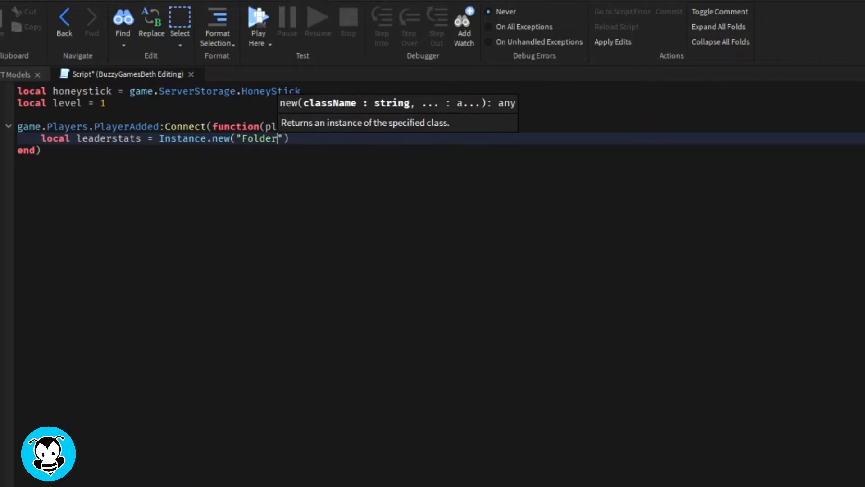
- Name the folder 'leaderstats', parent it to plr, and add a NumberValue named 'Level'
type("loca")
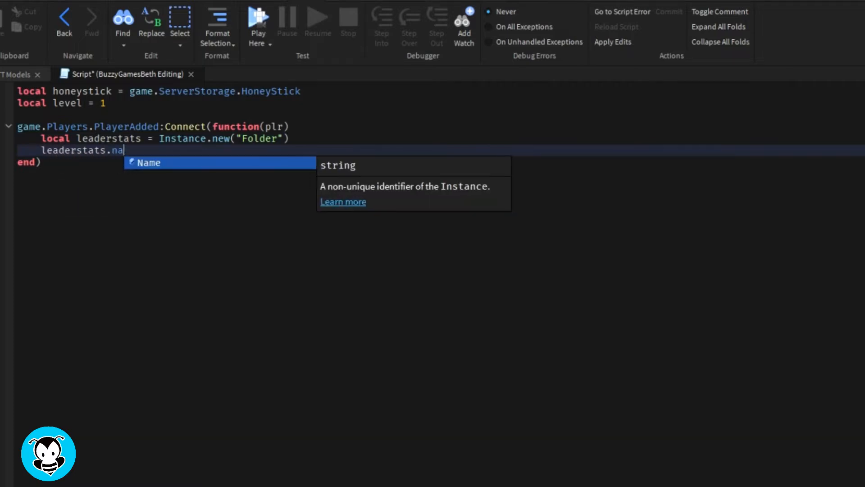
type("me = \"leaderstats\"")
type("leaderstats.Parent")
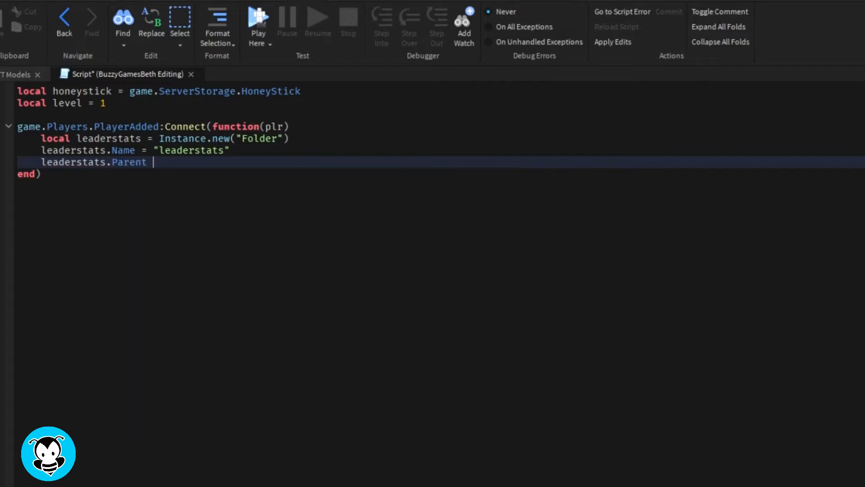
type("= plr")
type("local points = Instance.new(\"")
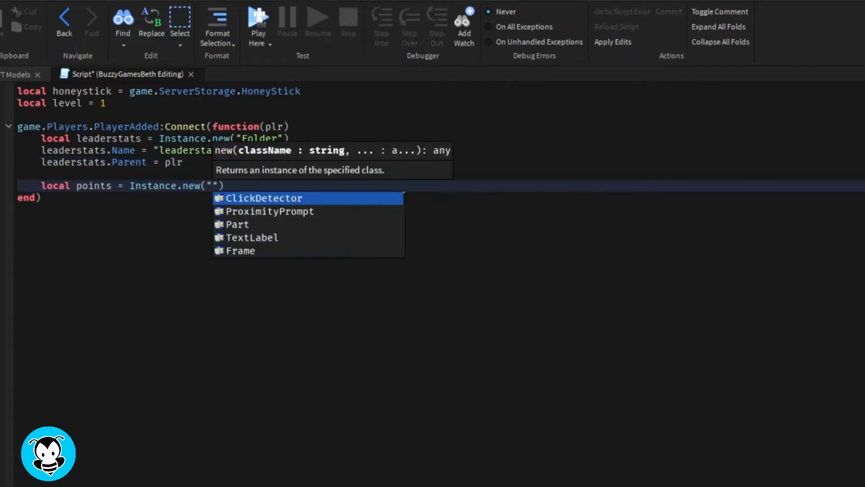
type("NumberValue")
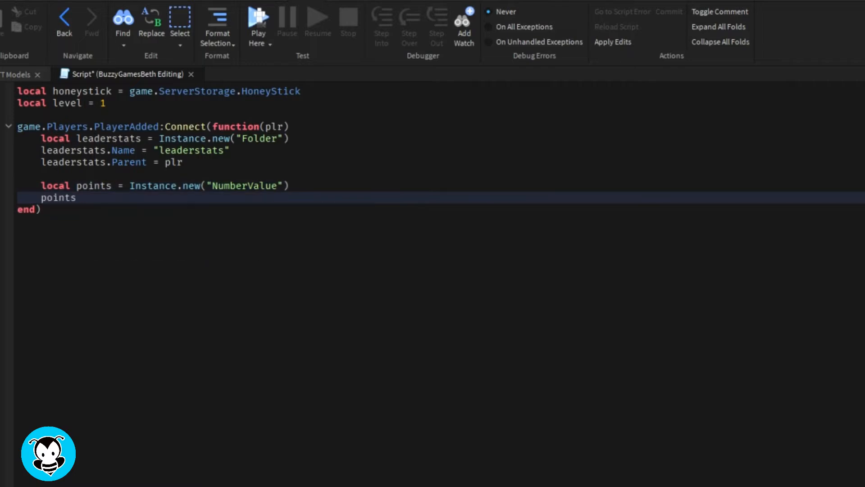
type(".Name = \"L")
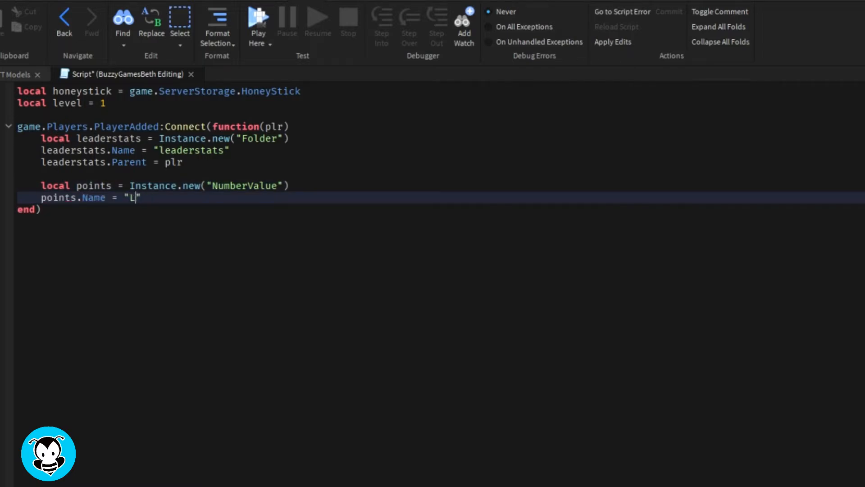
type("evel\"")
type("points.Parent = leaderstats")
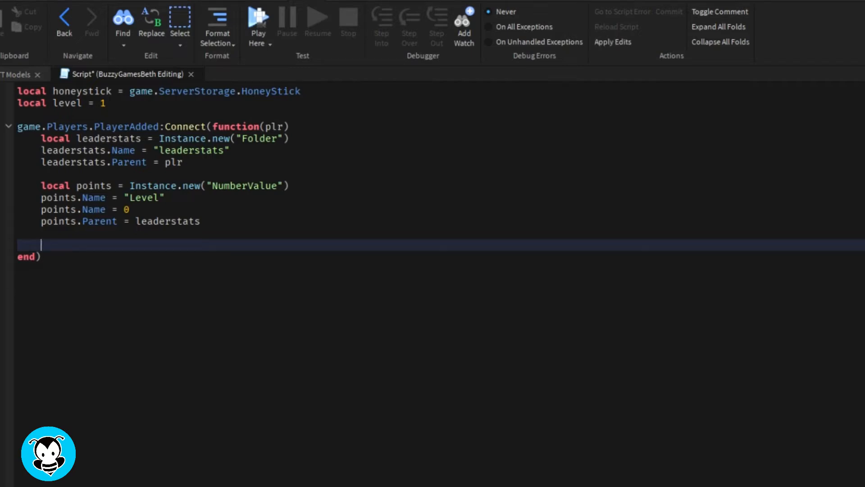
- Add a while task.wait() loop setting tool to the HoneyStick from plr.Backpack or plr.Character
type("while task")
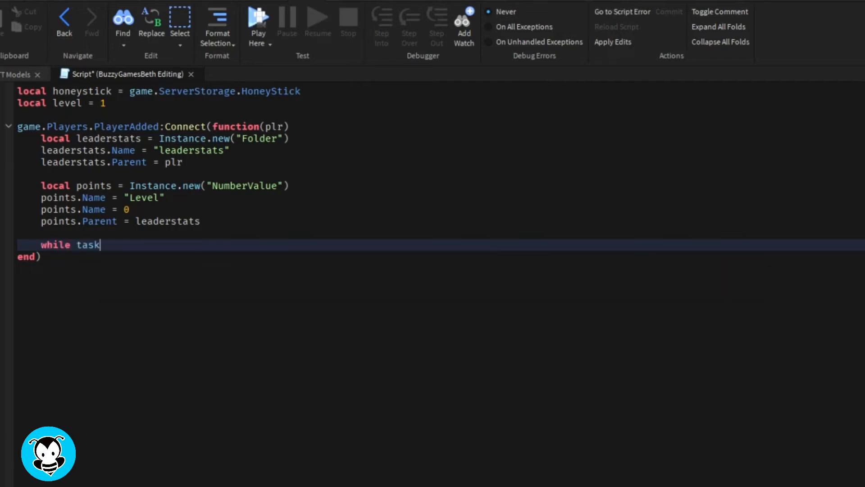
type(".wait() do")
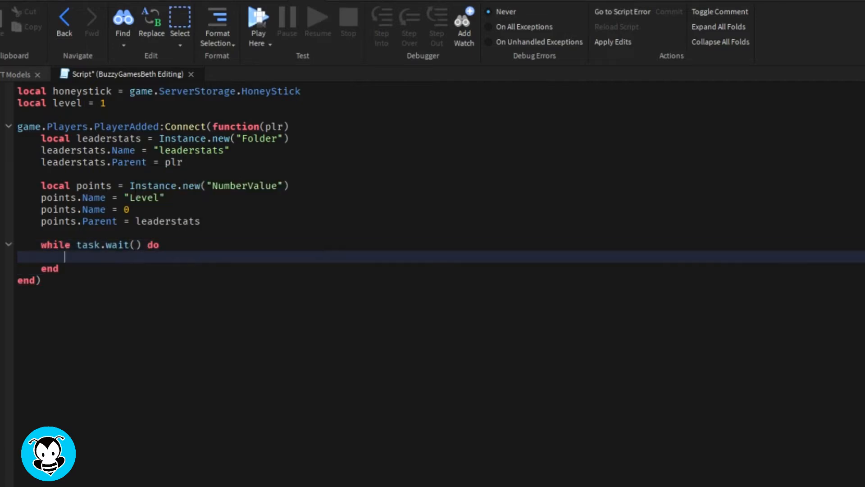
type("local tool = pl")
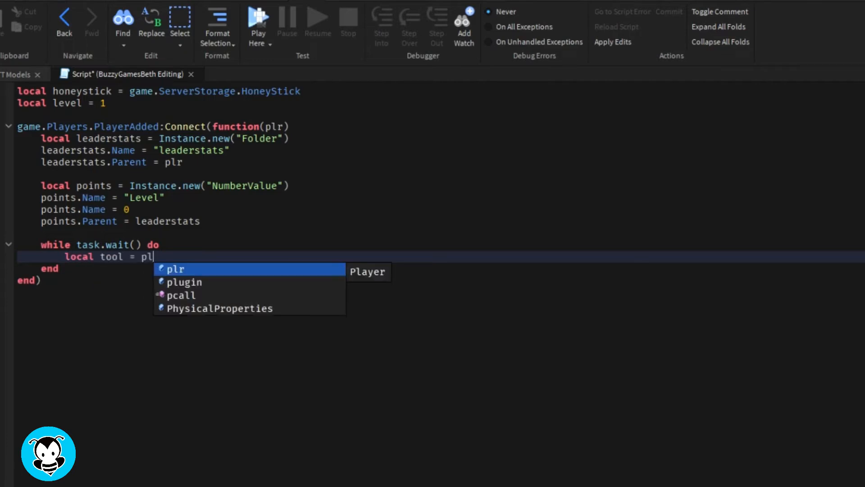
type("r.Backpack:F")
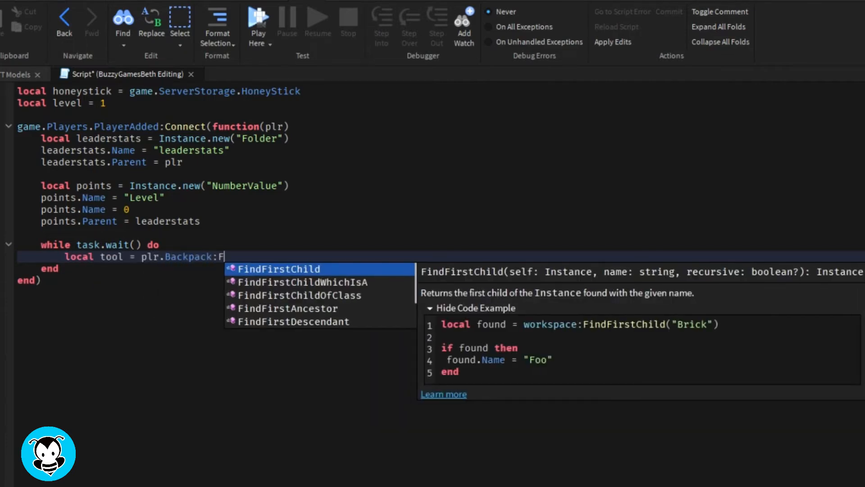
type("indFirstChild(\"HoneyStick\")")
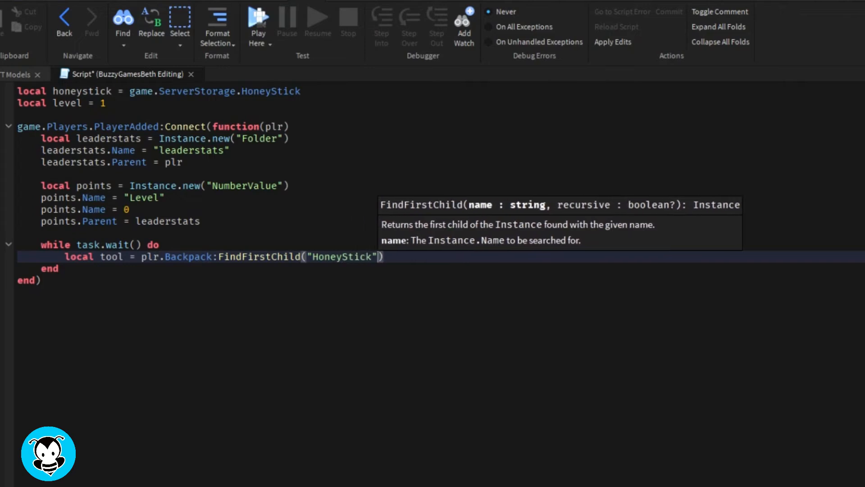
type("or (plr.Character)")
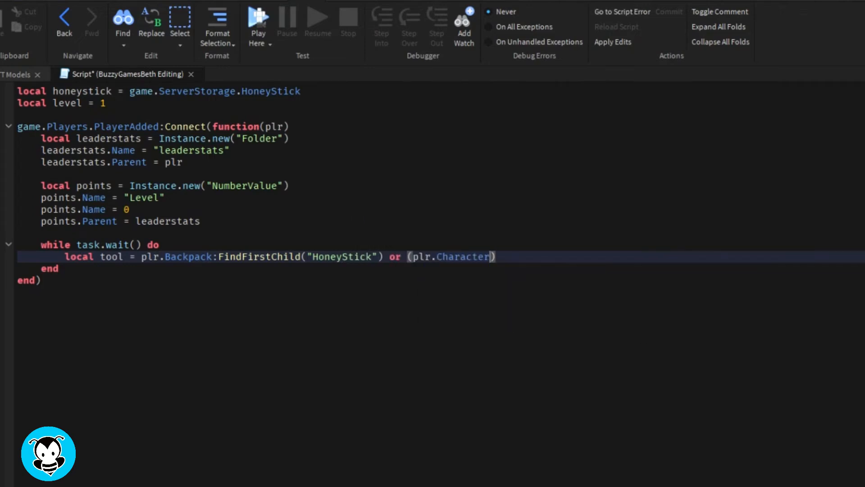
type("and plr.Character:FindFirstChild(\"HoneyStick")
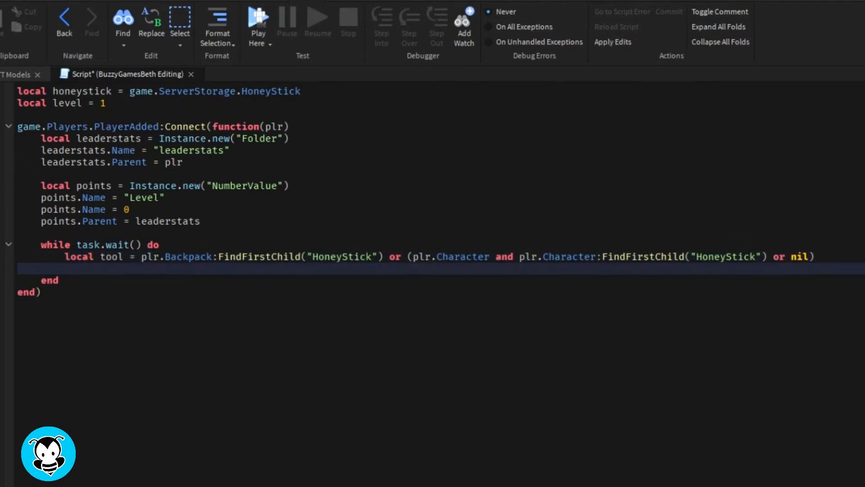
- Add the checks 'if not tool then' and 'if plr.leaderstats.Level.Value >= 1 then'
type("i")
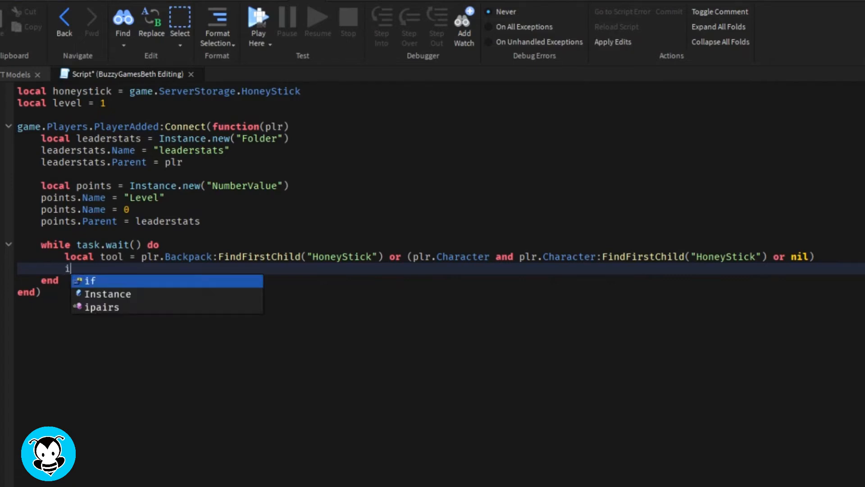
type("f not tool then")
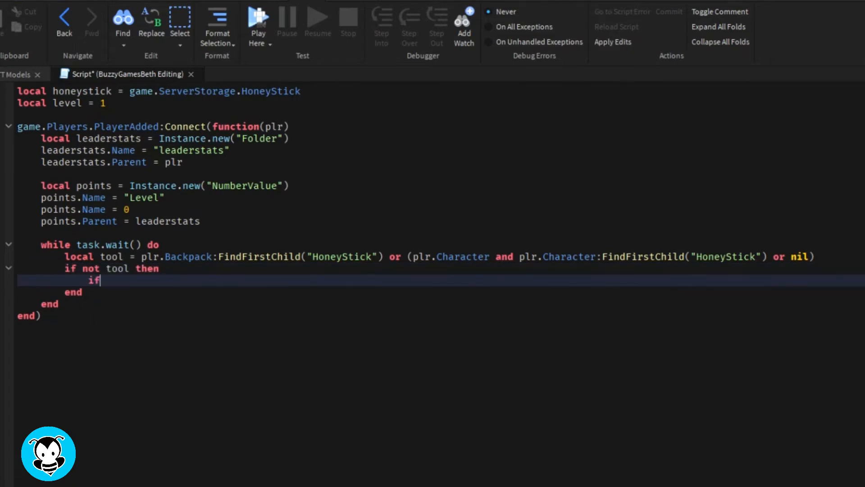
type("plr.leaderstats")
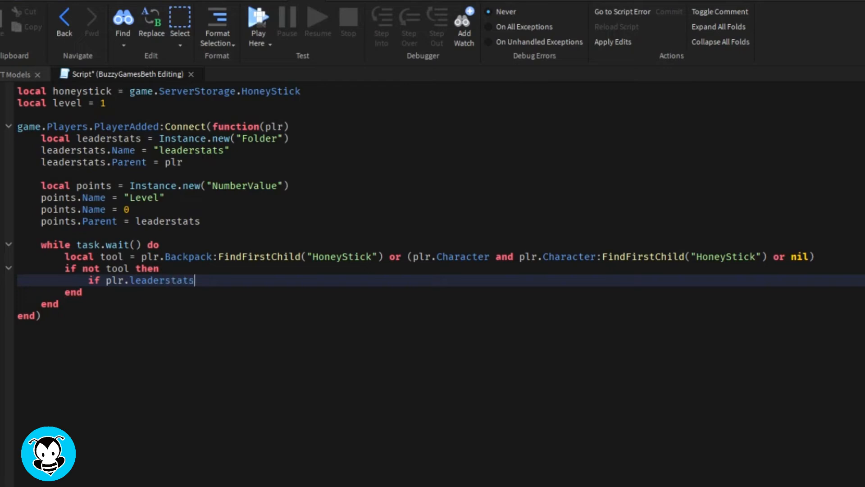
type(".Level.Value")
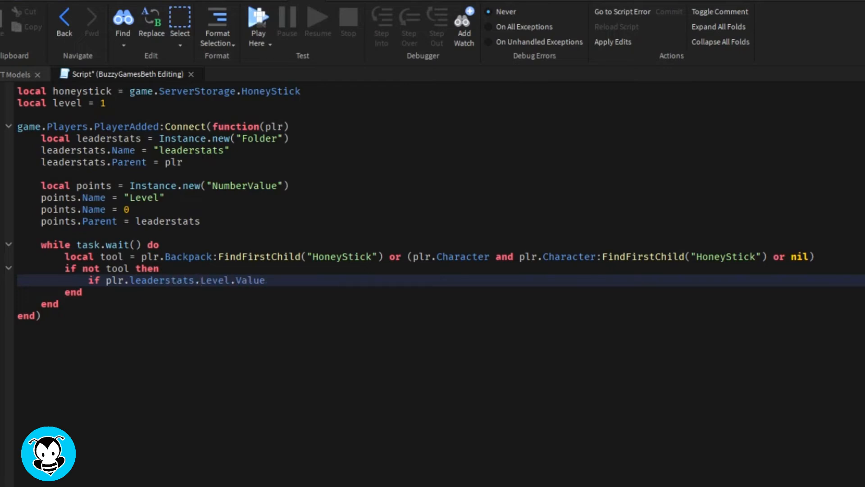
type(">= 1 the")
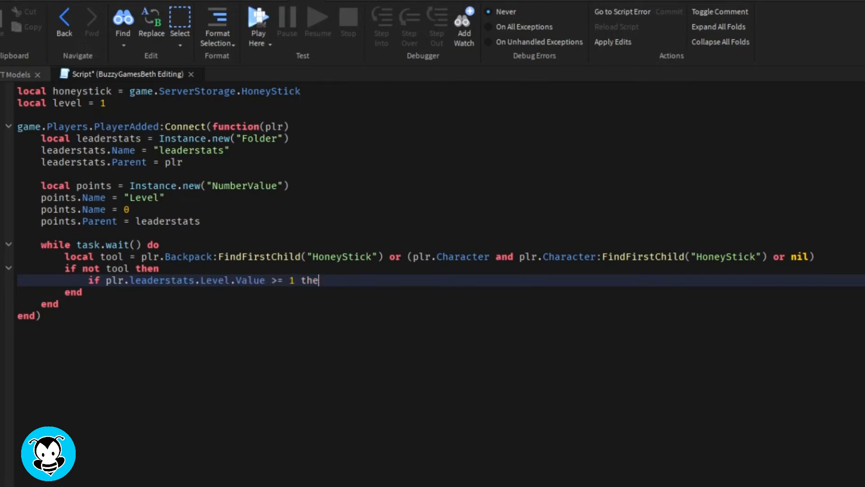
- Clone honeystick into toolClone and parent the clone to plr.Backpack, fixing a mistyped name
type("lea")
type("local we")
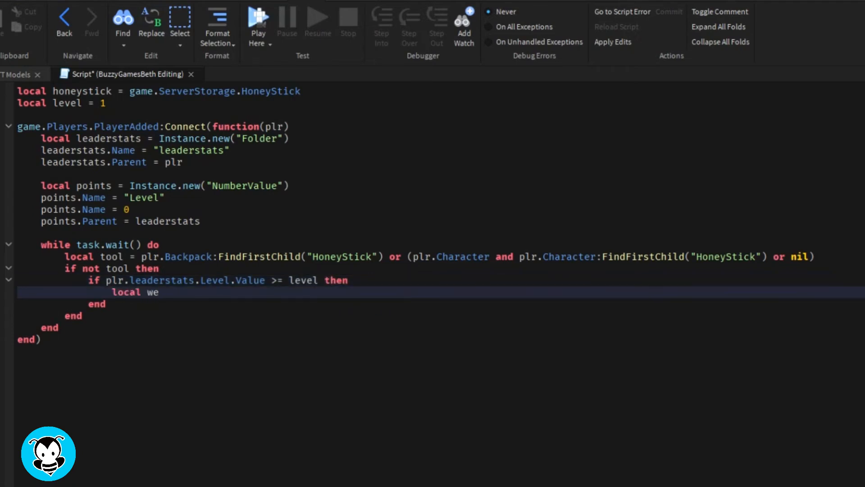
key("Backspace")
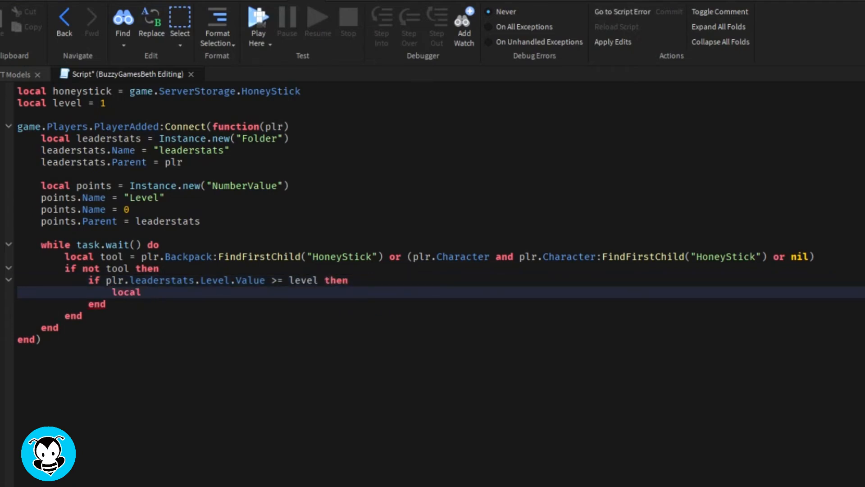
left_click(146, 292)
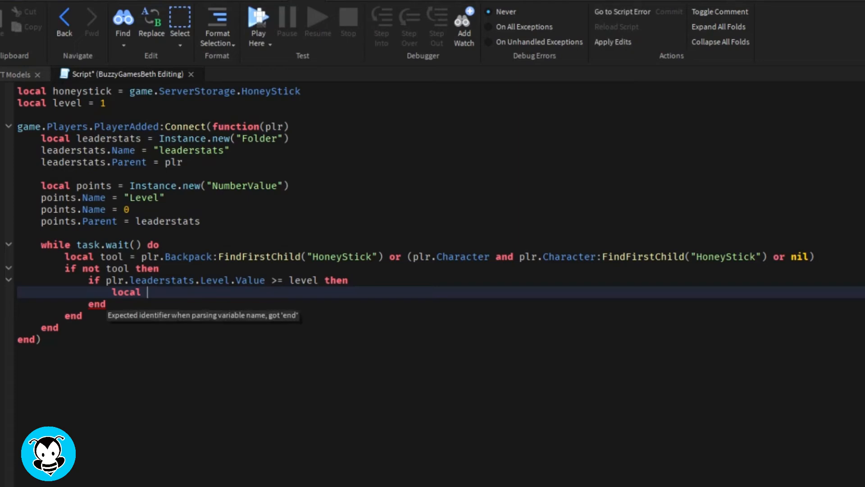
type("toolClone = h")
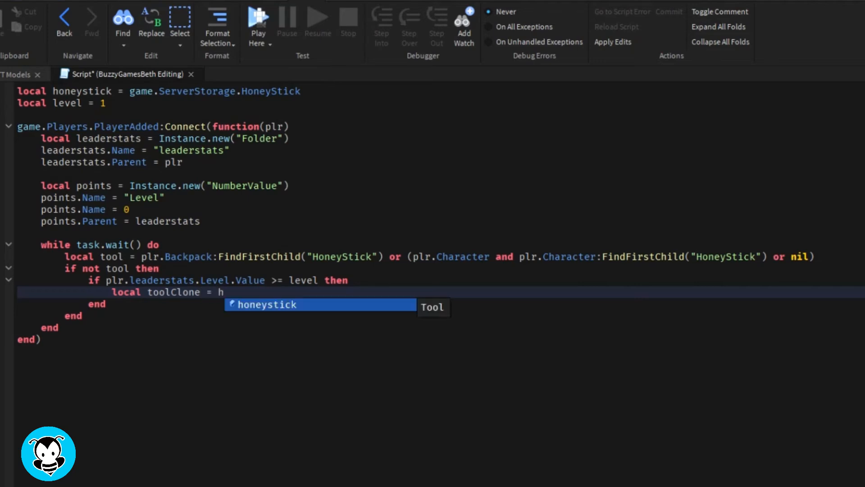
type("oneystick:Clone()")
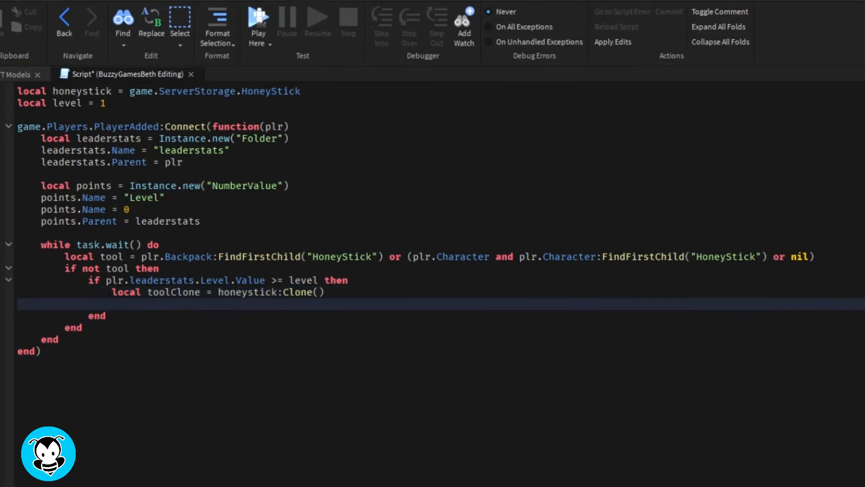
type("toolClone:Clone().Parent =")
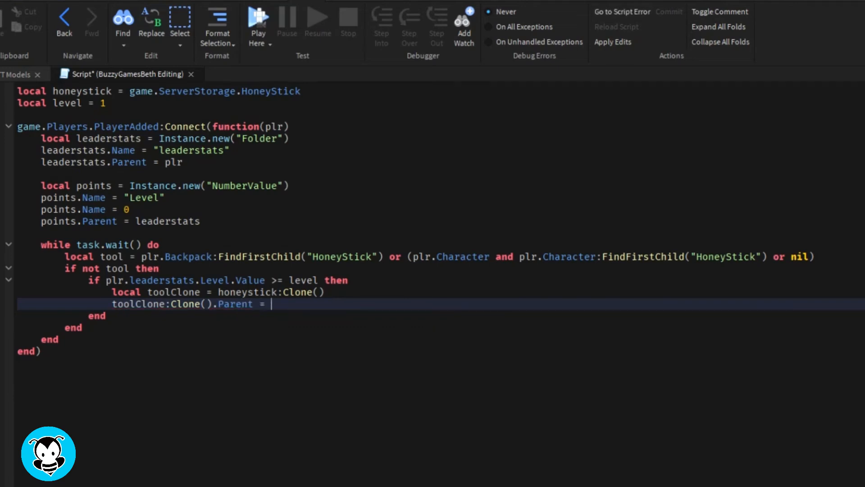
type("plr.Backpack")
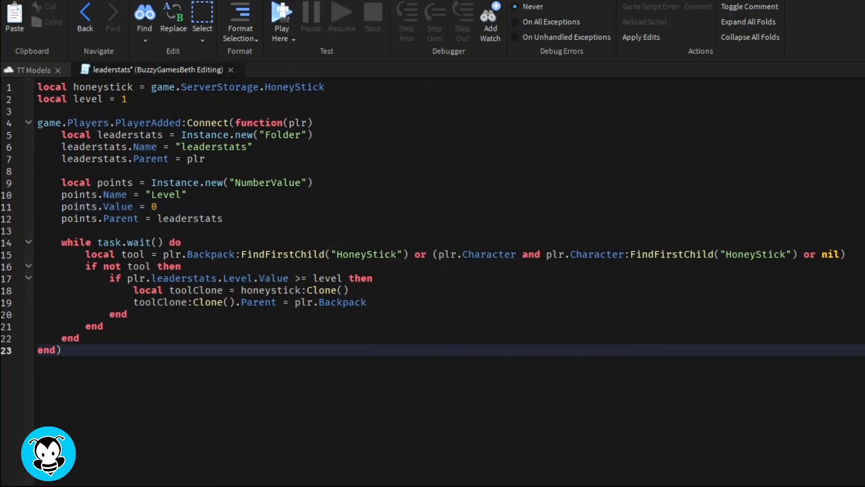
mouse_move(121, 82)
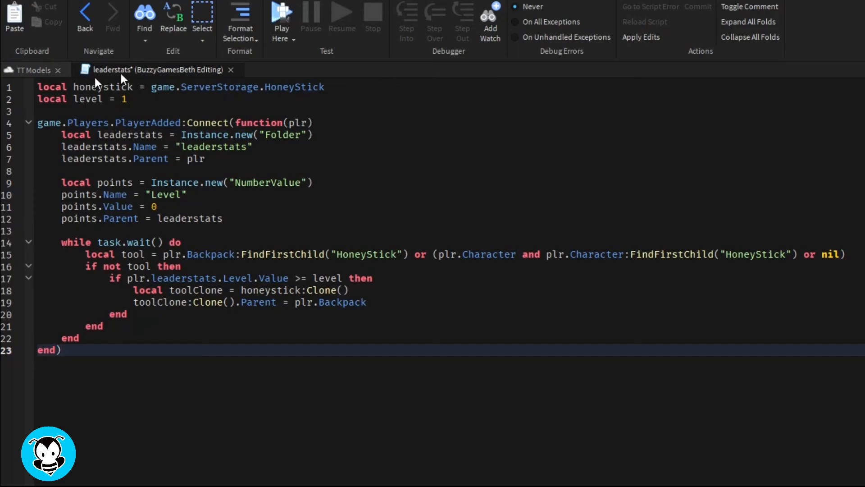